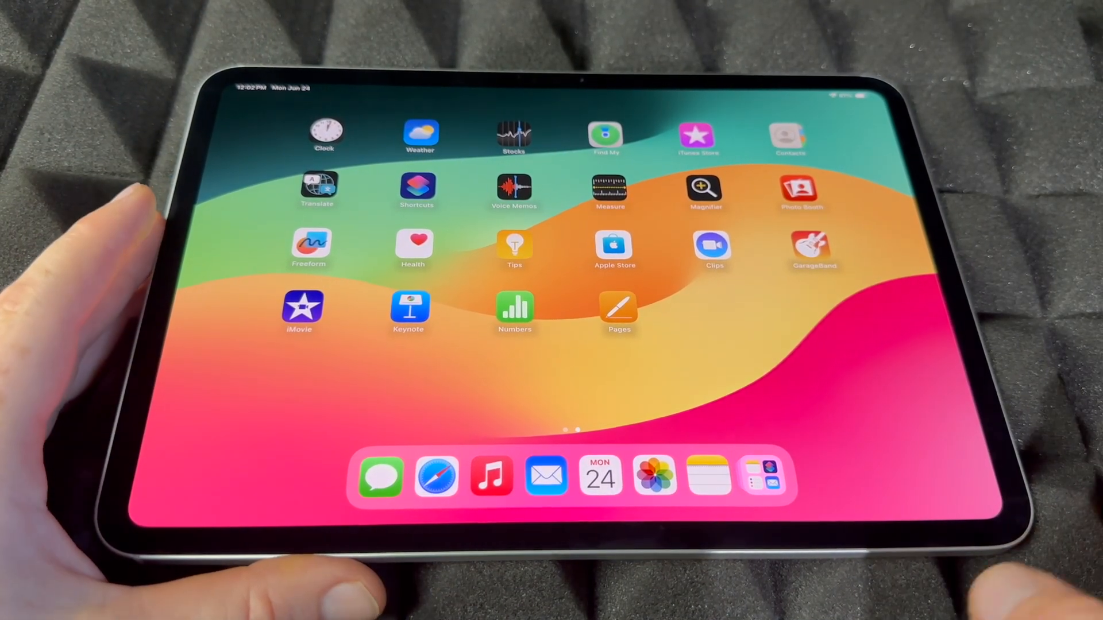
# - Swipe back to the first Home Screen page and launch Settings
pyautogui.hscroll(-3)
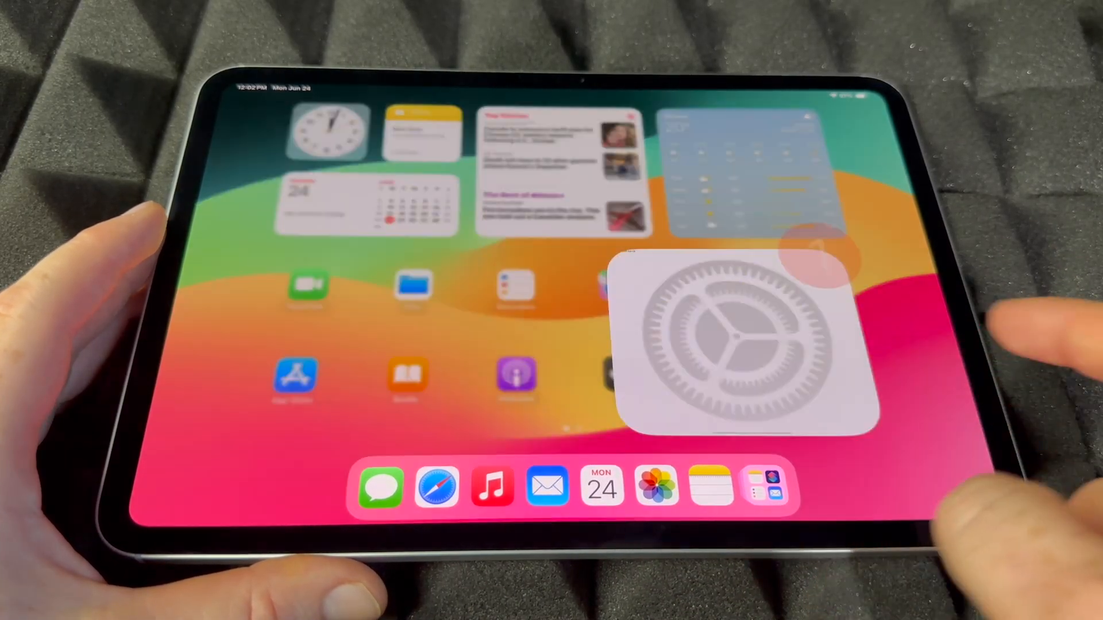
# - Go to General and scroll down to the Transfer or Reset iPad entry
pyautogui.click(746, 335)
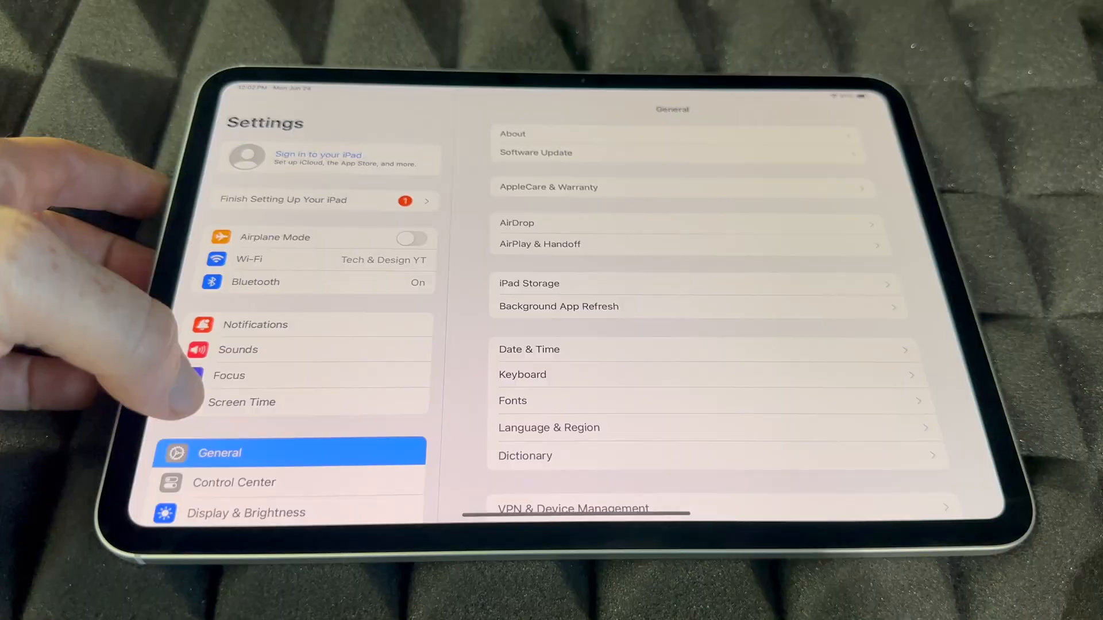
pyautogui.scroll(-3)
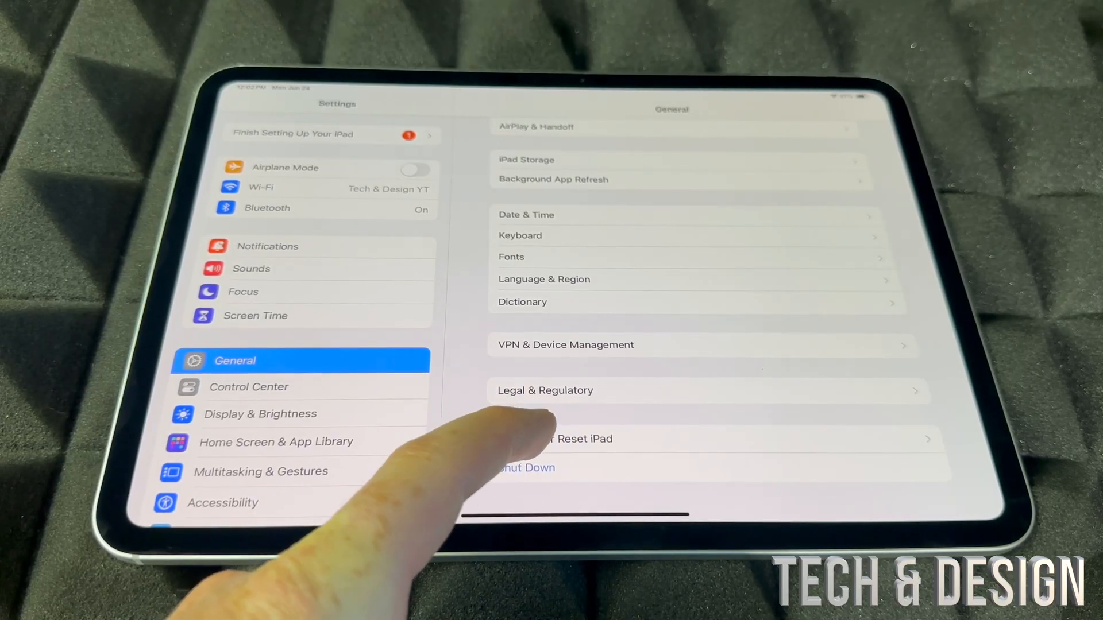
# - Choose Transfer or Reset iPad, then Erase All Content and Settings
pyautogui.click(577, 439)
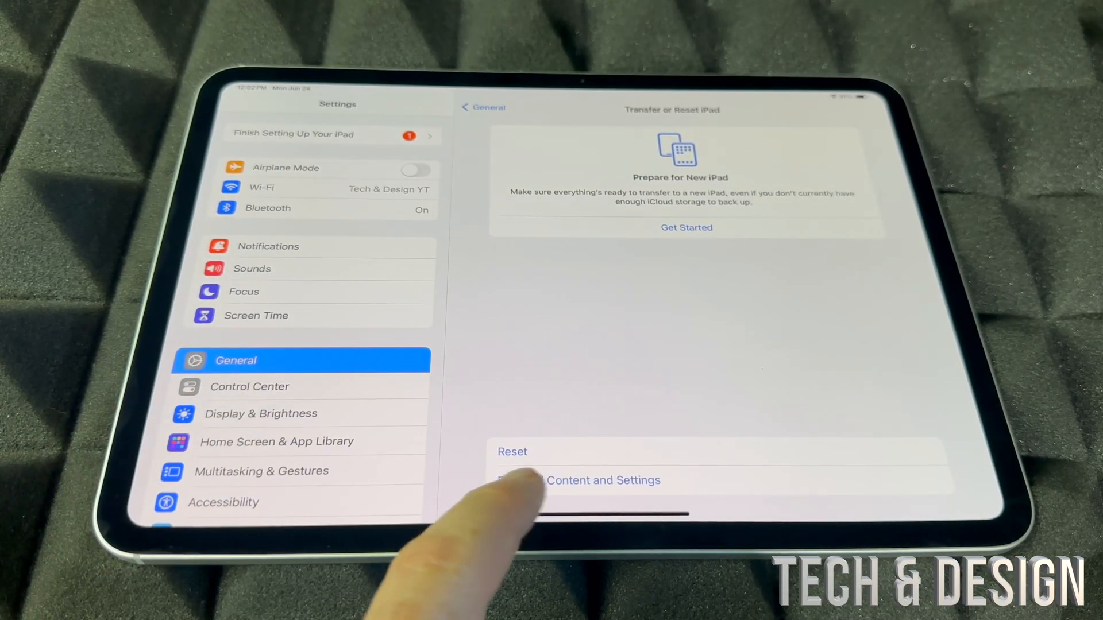
pyautogui.click(580, 480)
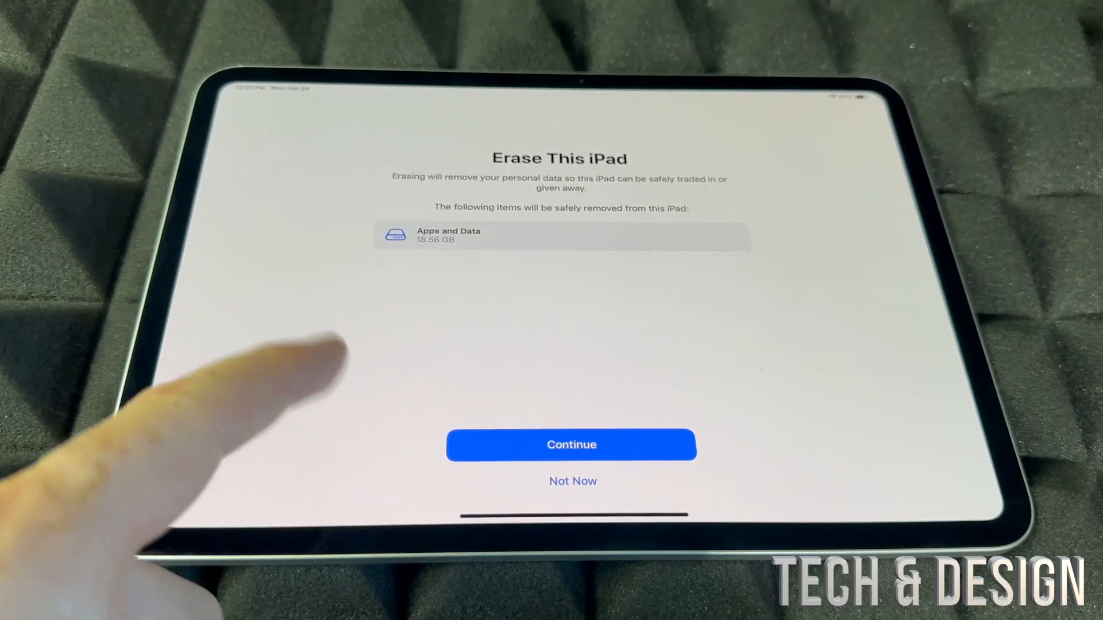
# - Continue past the Erase This iPad summary to the final erase confirmation alert
pyautogui.click(570, 444)
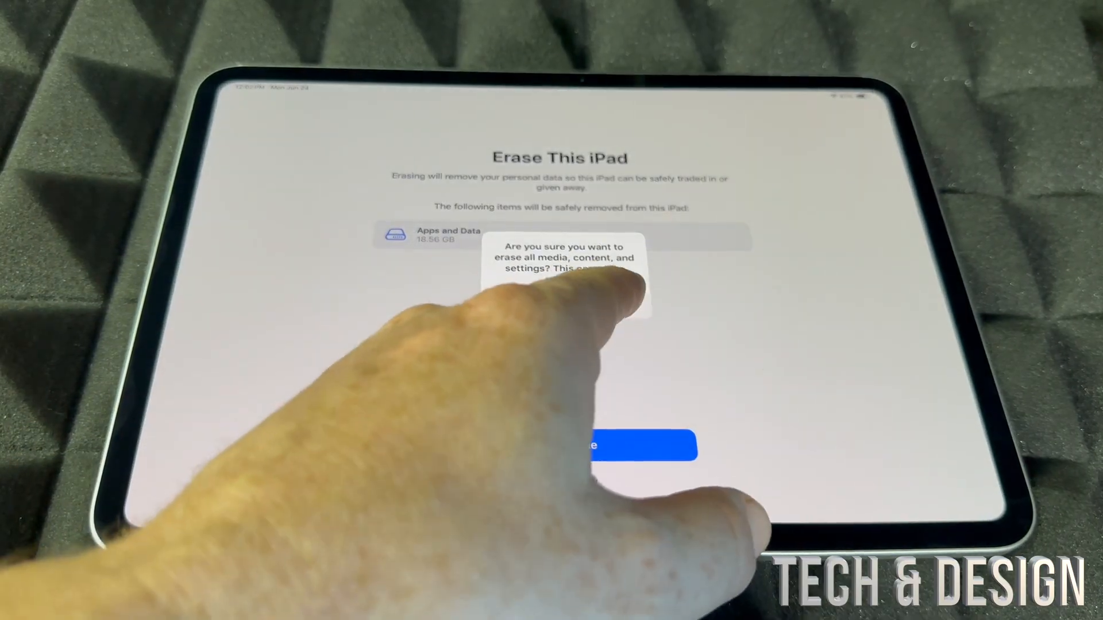